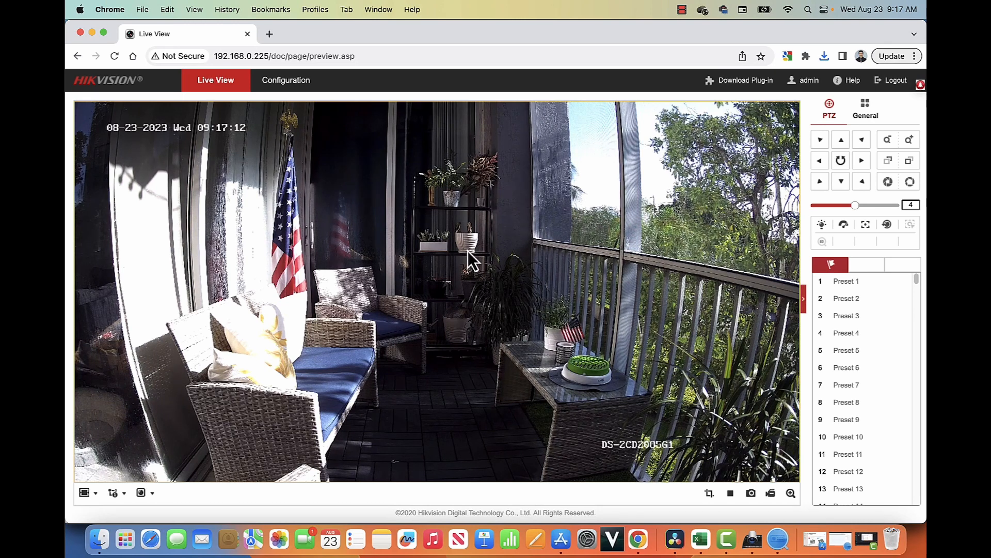
mouse_move(583, 285)
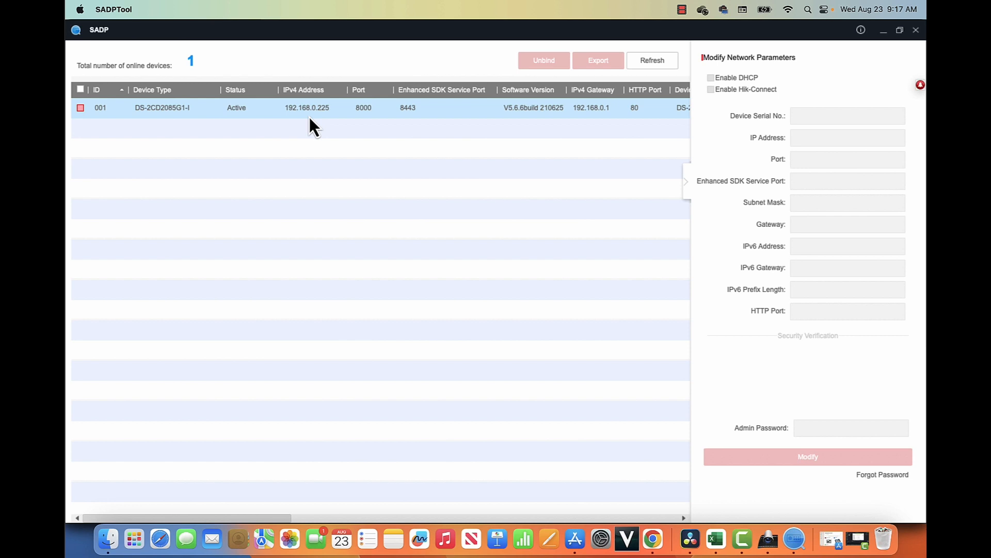
mouse_move(312, 124)
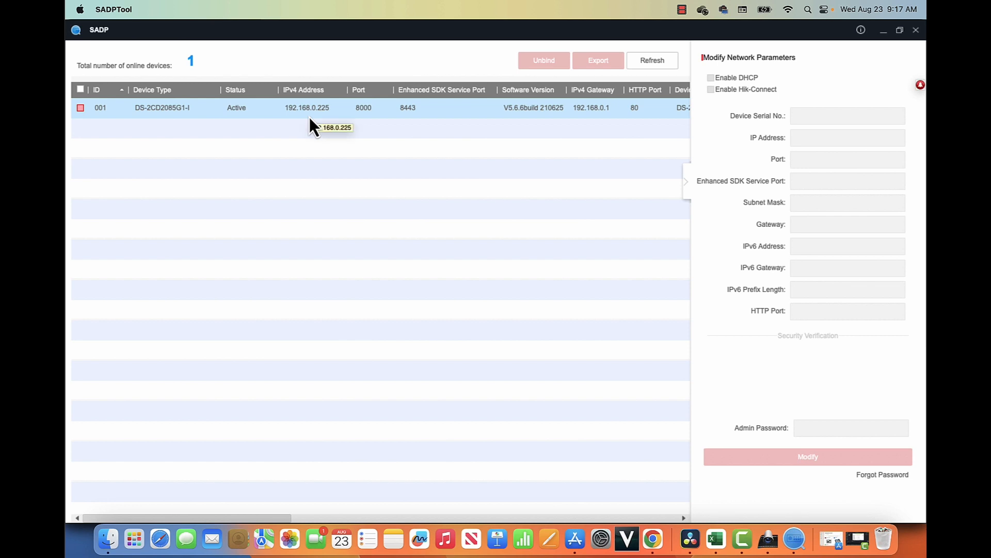
mouse_move(564, 170)
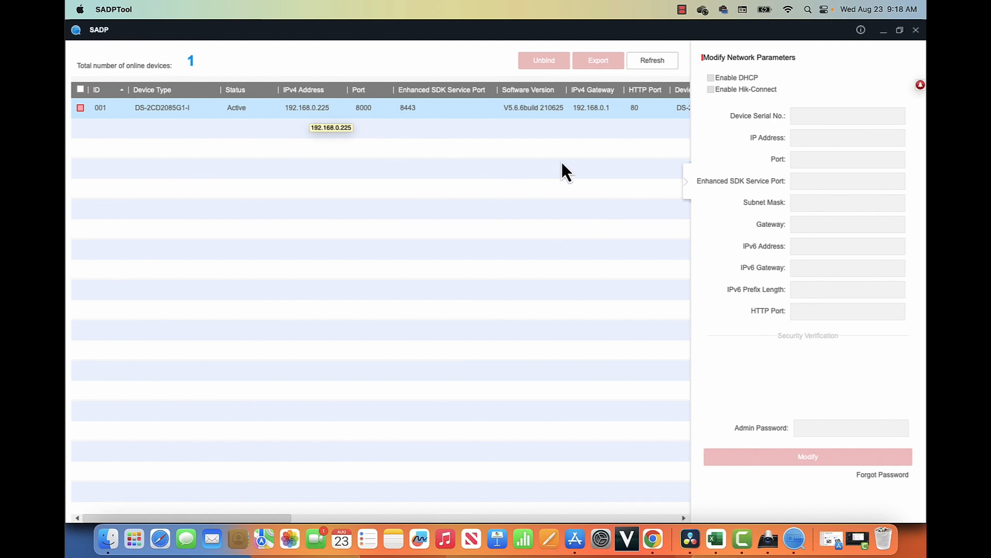
mouse_move(498, 134)
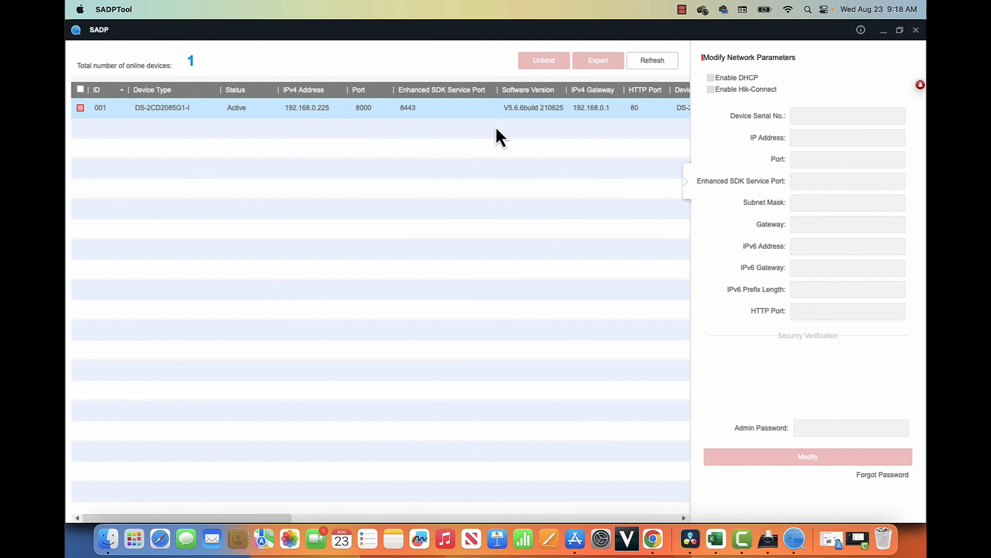
- Select the camera, disable DHCP, set IP 192.168.1.64, enter the admin password and apply with Modify
click(80, 107)
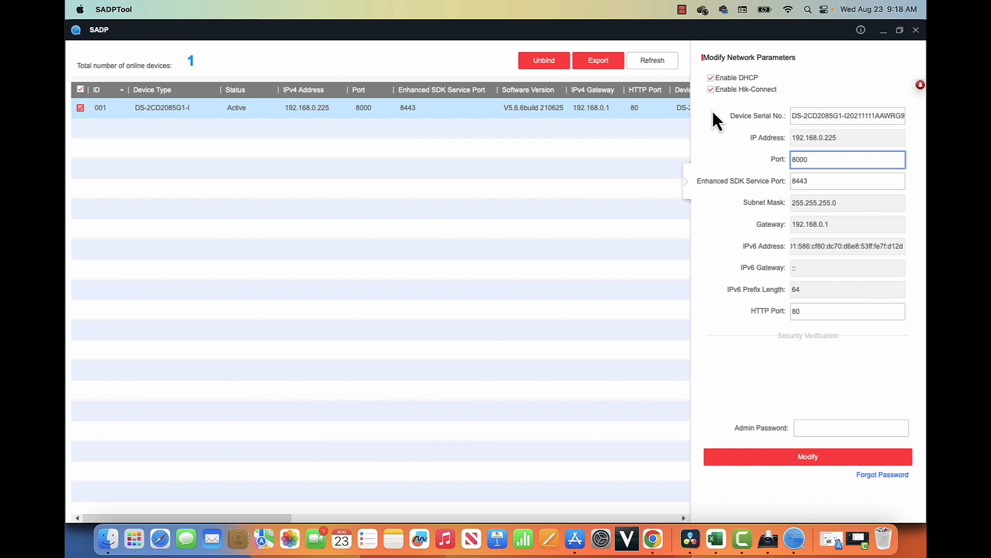
click(710, 77)
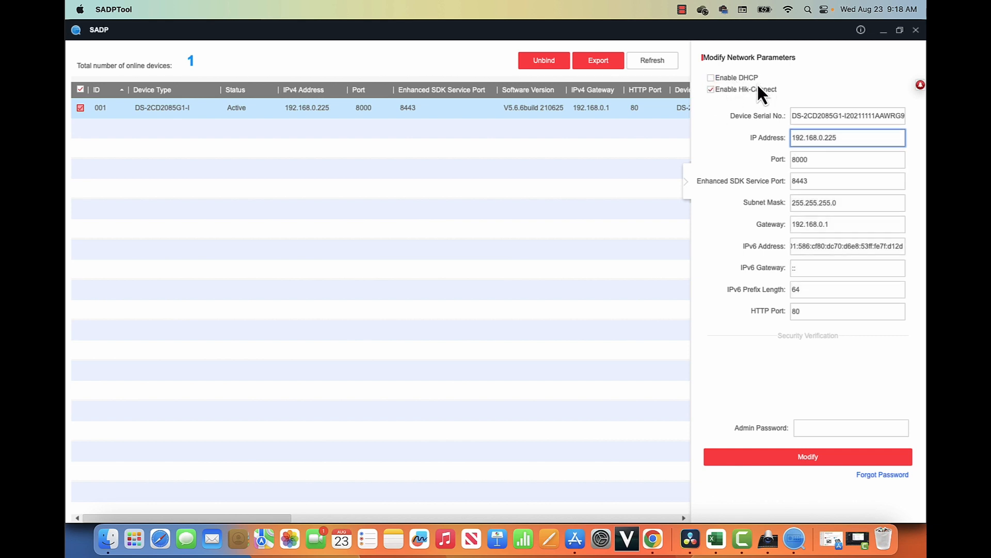
click(824, 139)
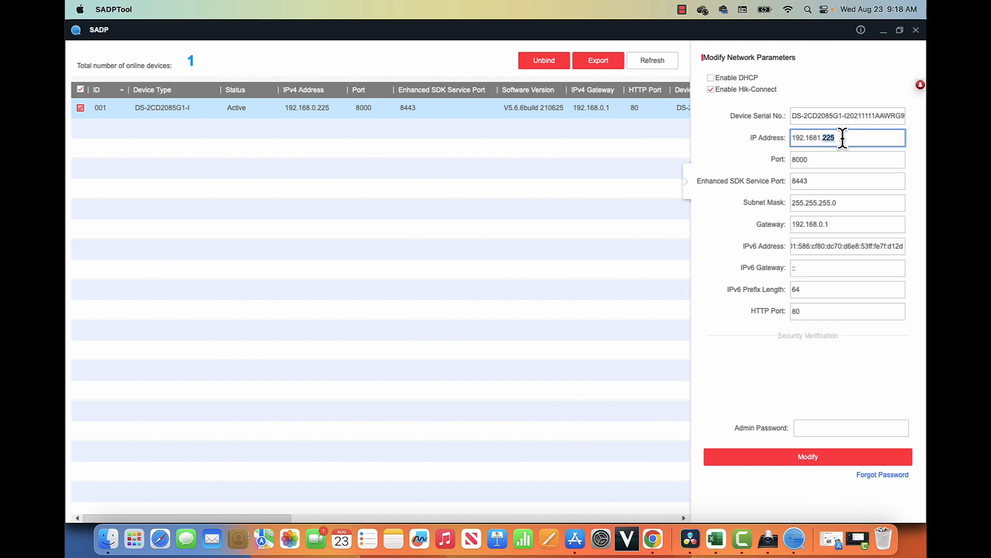
text(64)
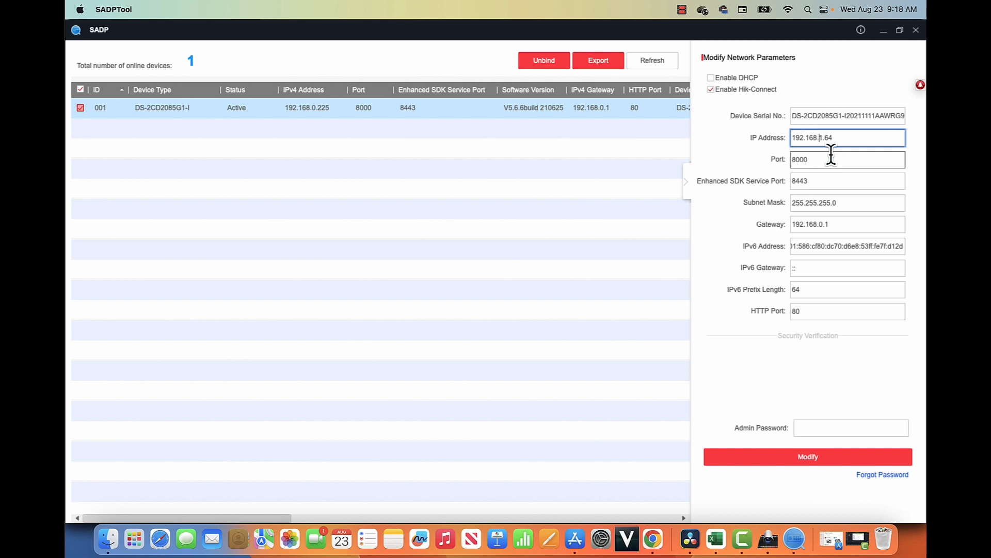
click(851, 428)
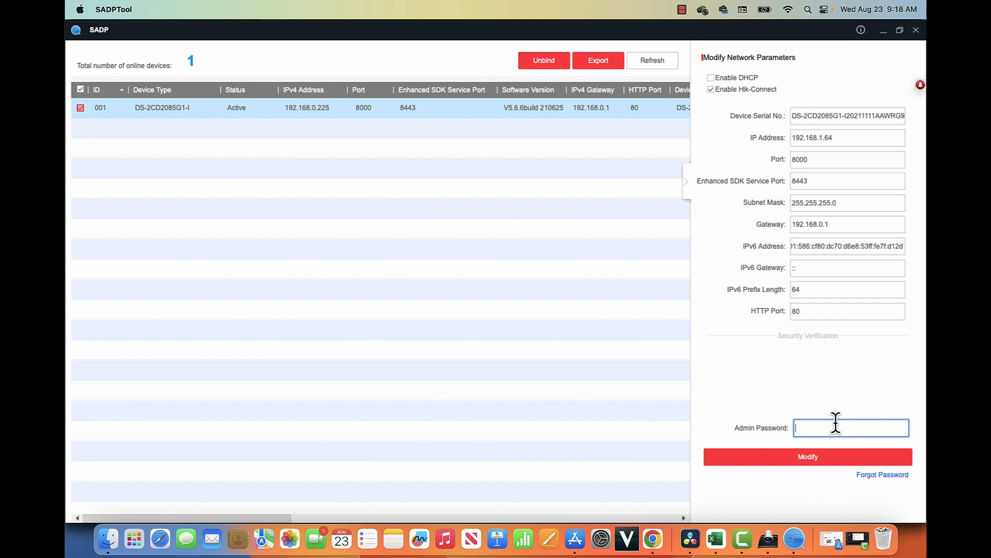
text(password)
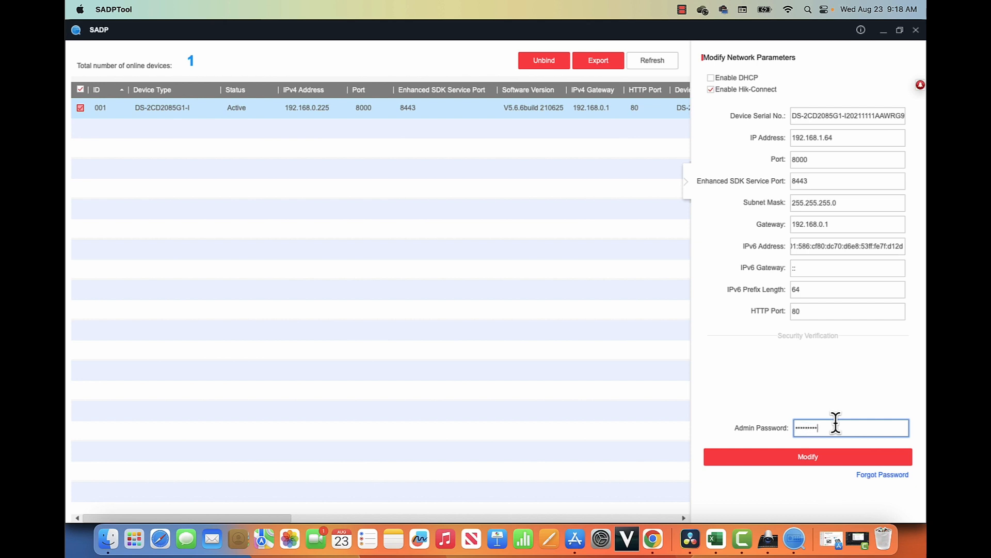
click(807, 456)
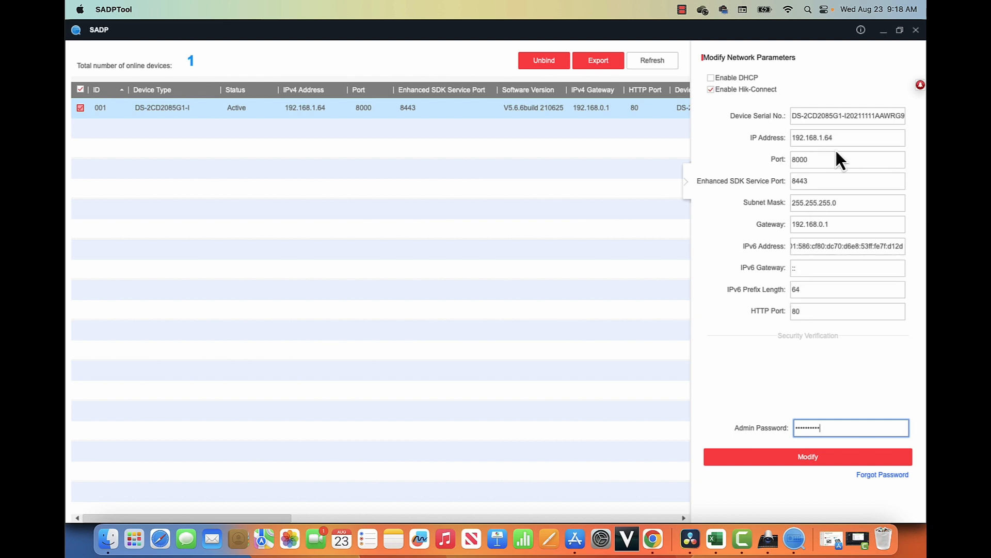
mouse_move(630, 88)
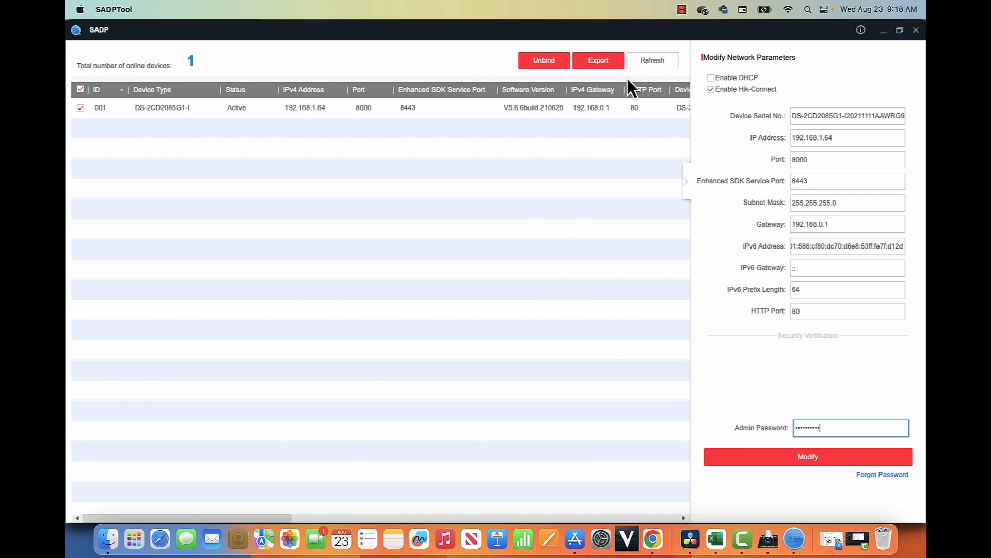
- Deselect the camera row, then bring up Chrome's Dock menu of open windows
click(80, 108)
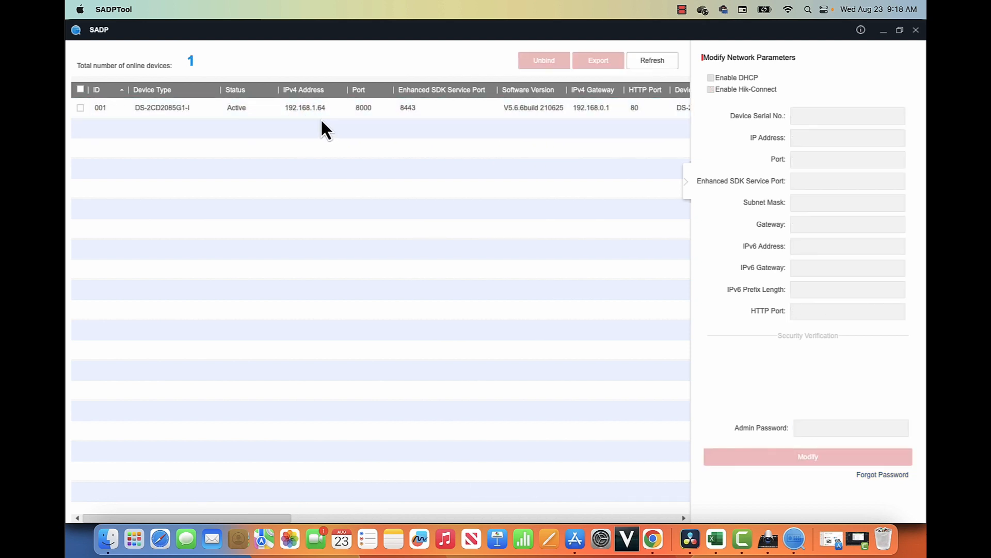
mouse_move(665, 522)
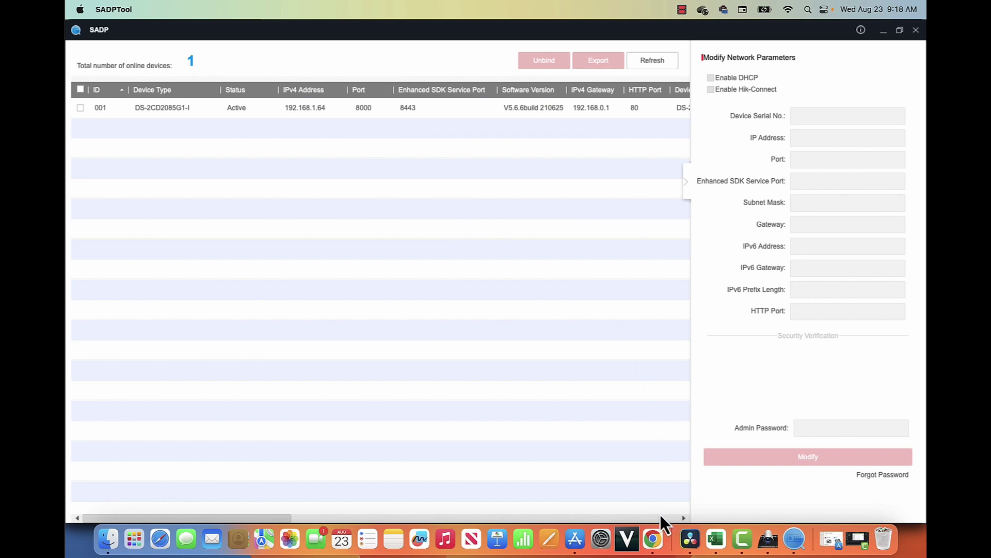
mouse_move(654, 539)
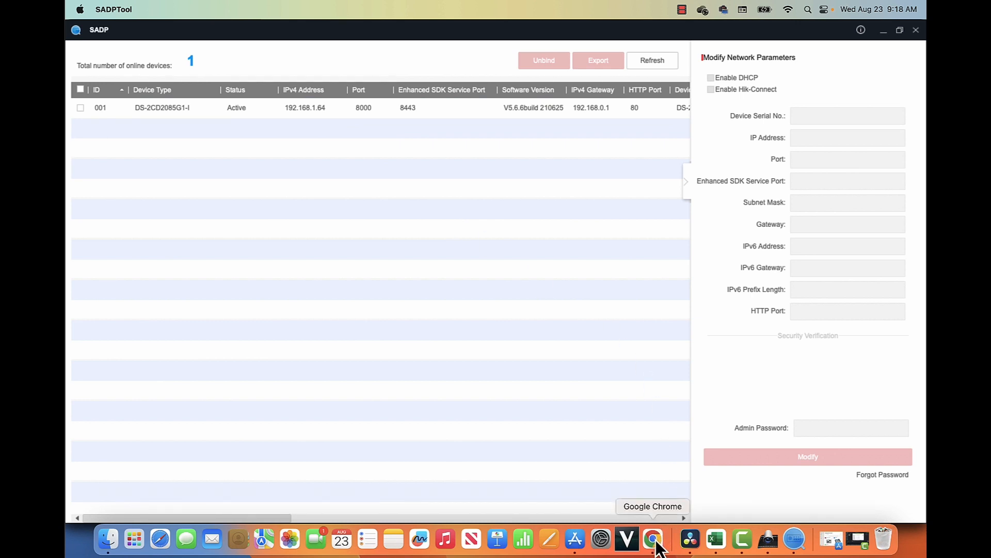
right_click(653, 539)
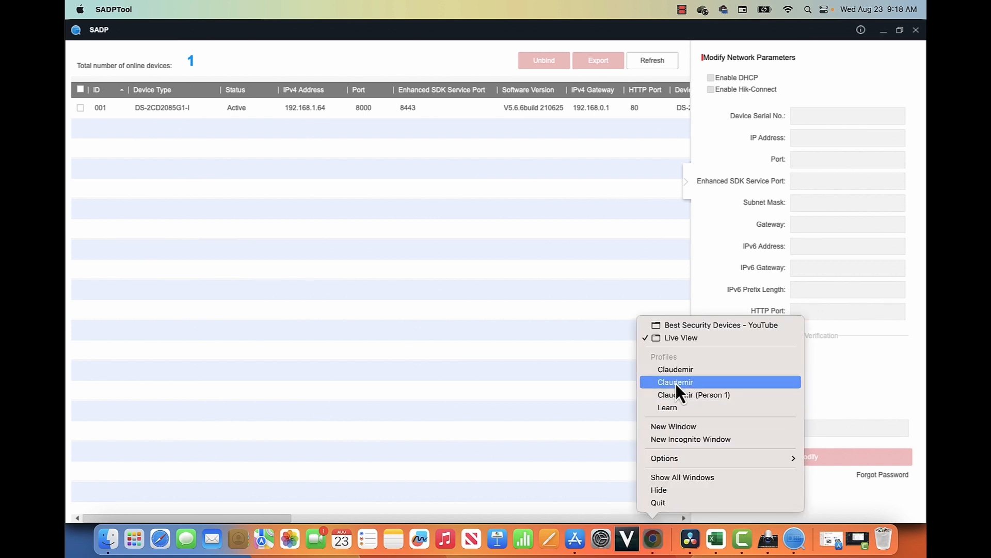
- Switch to the Chrome window holding the camera's Live View tab at 192.168.0.225
click(681, 338)
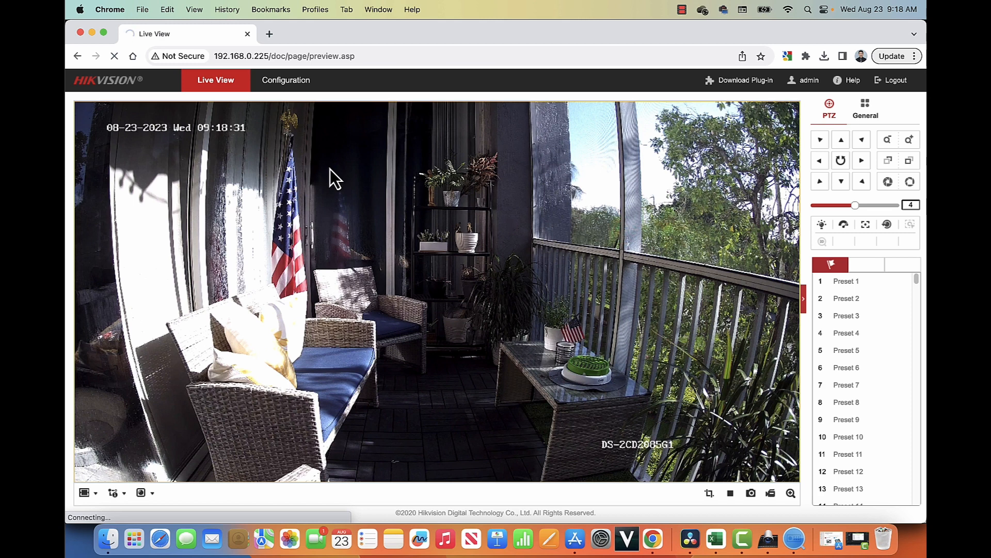
mouse_move(316, 157)
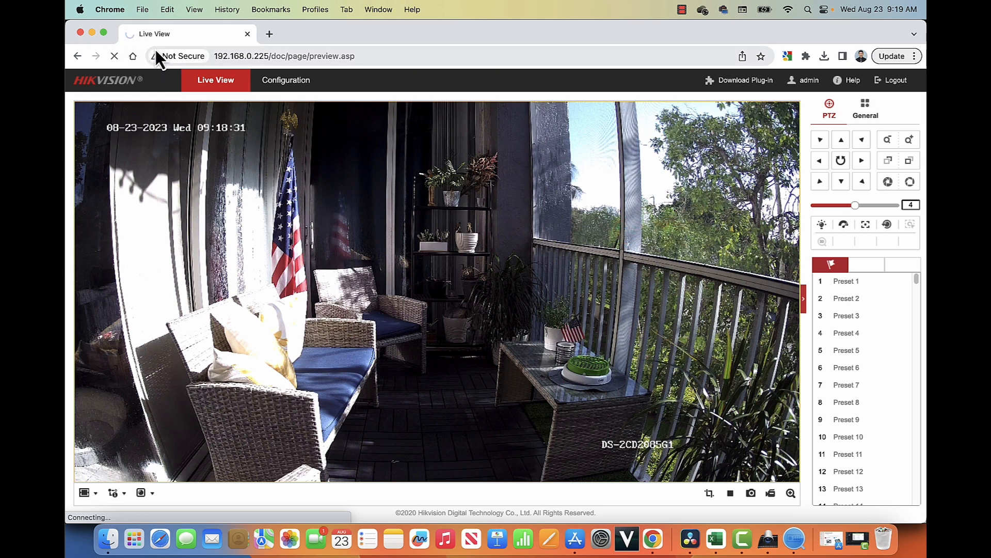
mouse_move(275, 129)
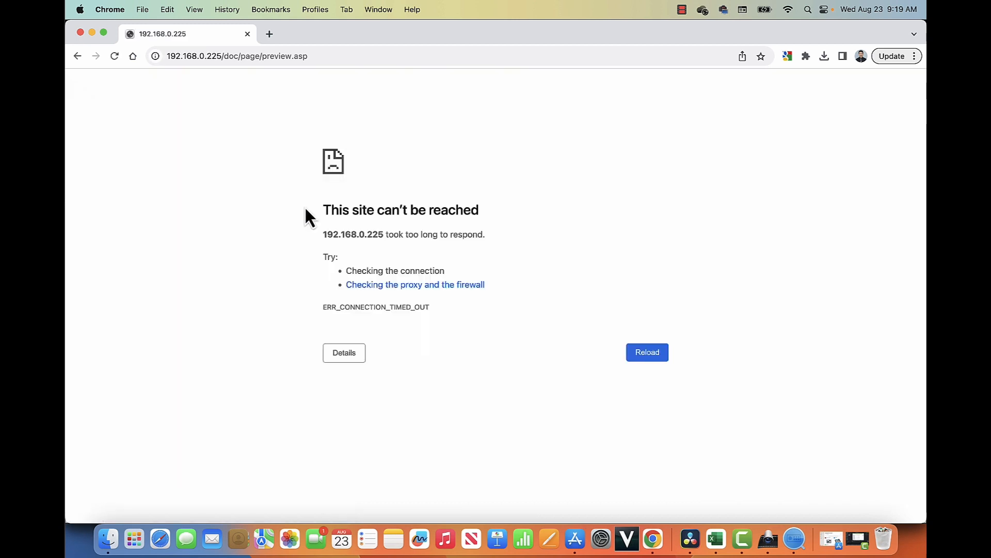
- Navigate Chrome to 192.168.1.64, then return to SADPTool when the page doesn't load
click(646, 352)
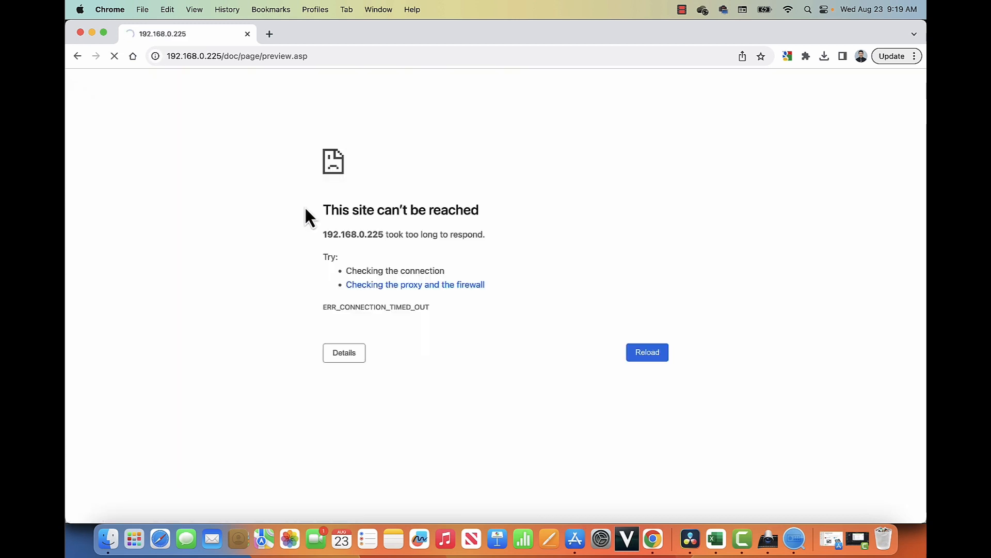
click(646, 351)
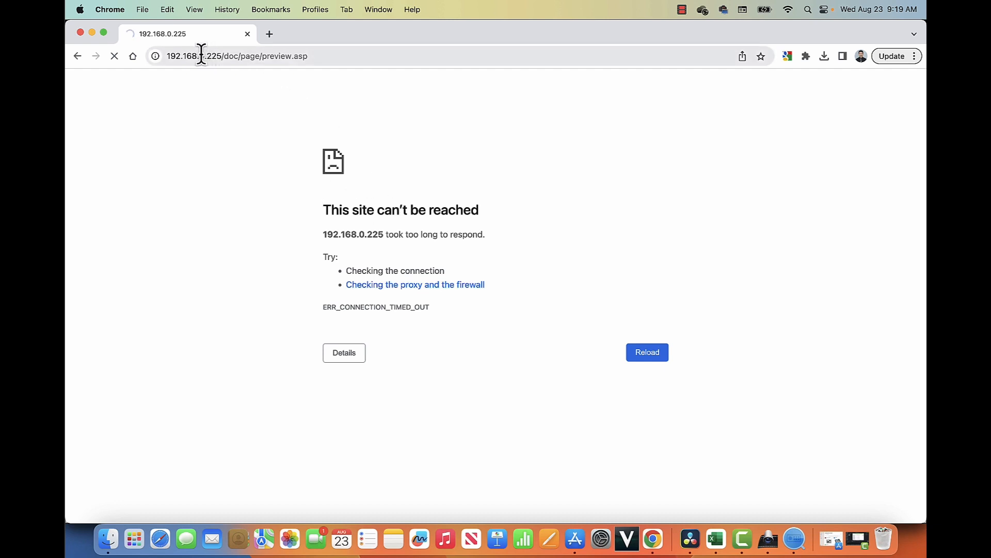
text(192.168.1.64)
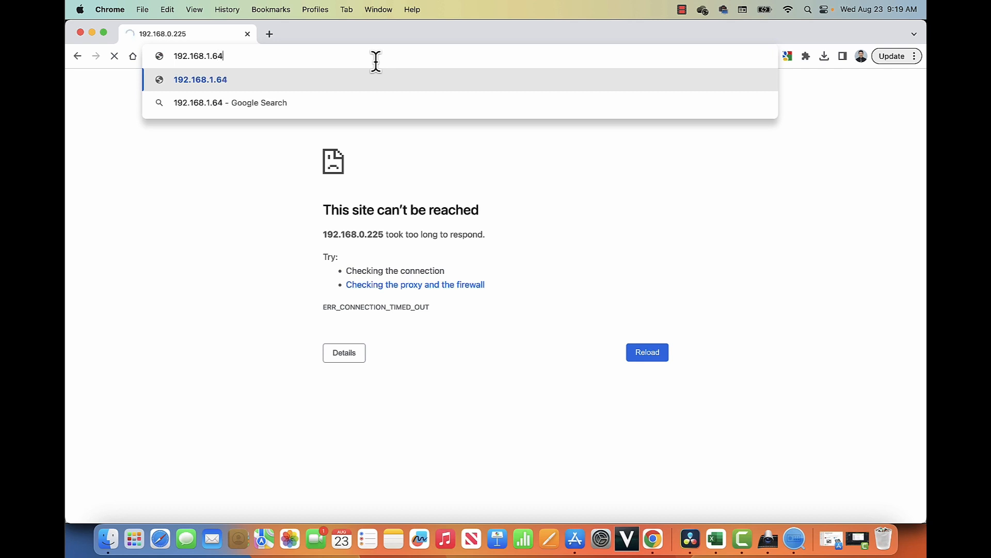
key(Enter)
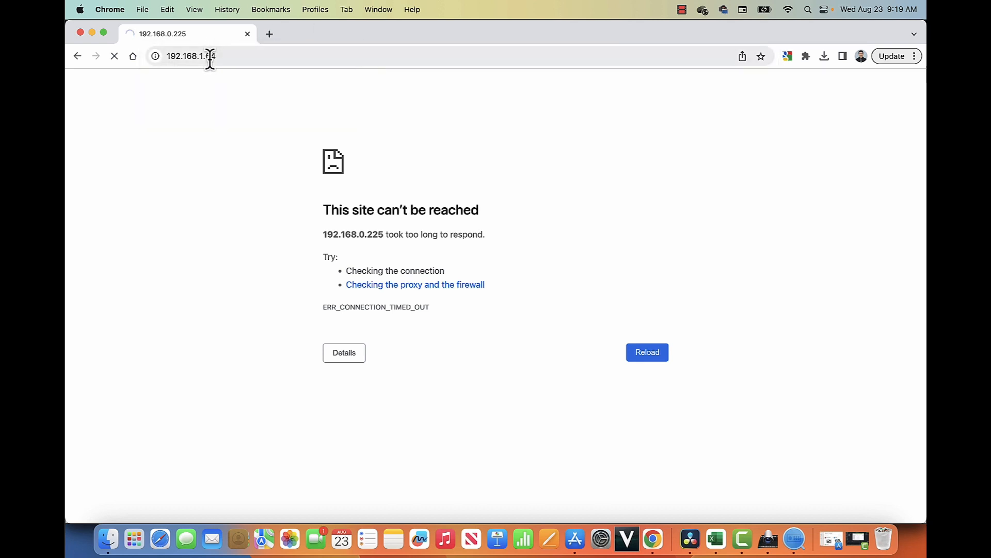
key(Enter)
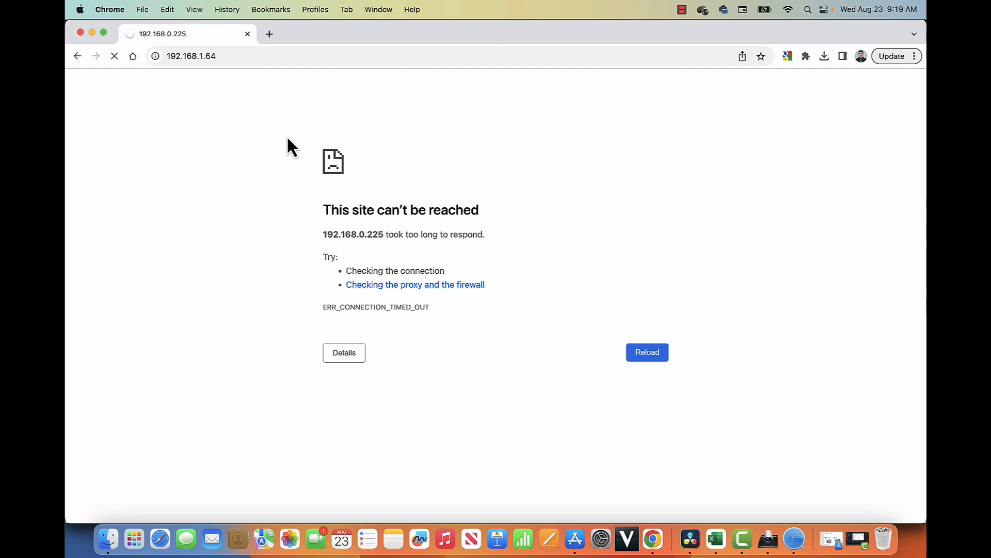
mouse_move(297, 149)
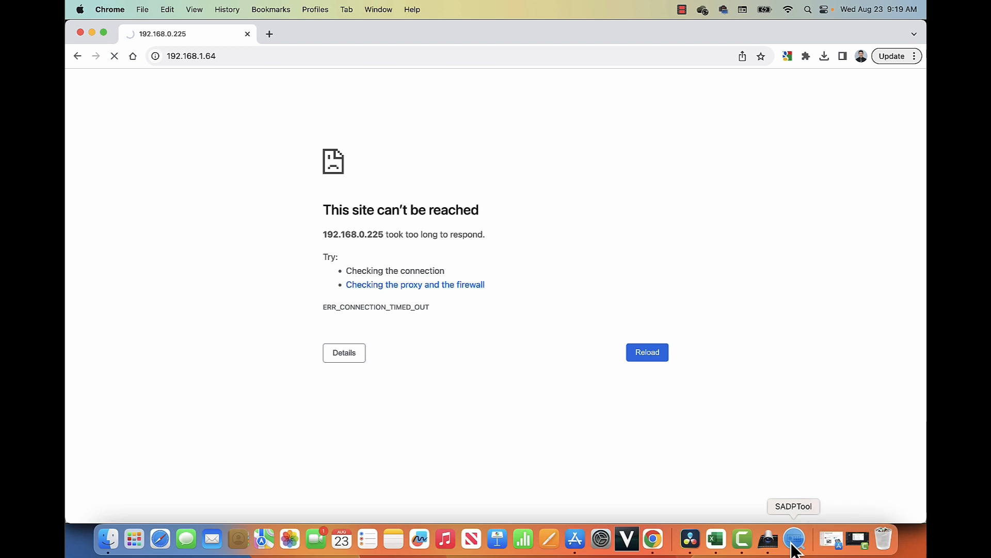
click(793, 539)
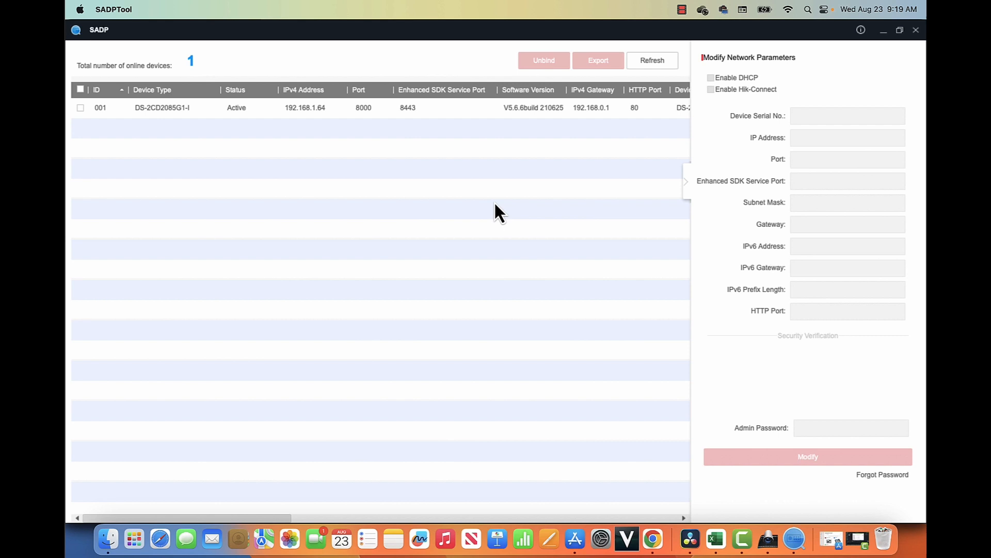
mouse_move(733, 124)
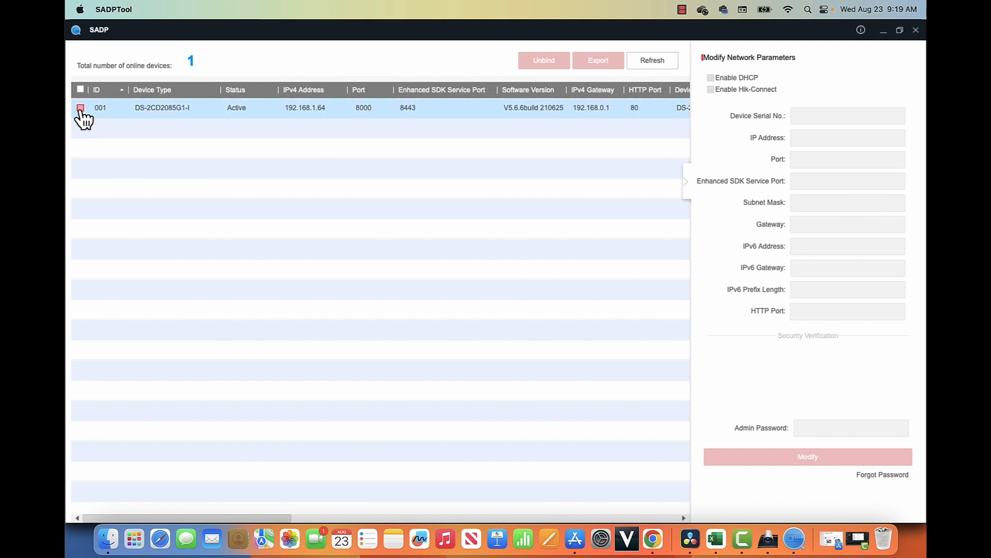
- Select the camera, set its IP field to 192.168.0.64 and leave Enable DHCP ticked
click(81, 107)
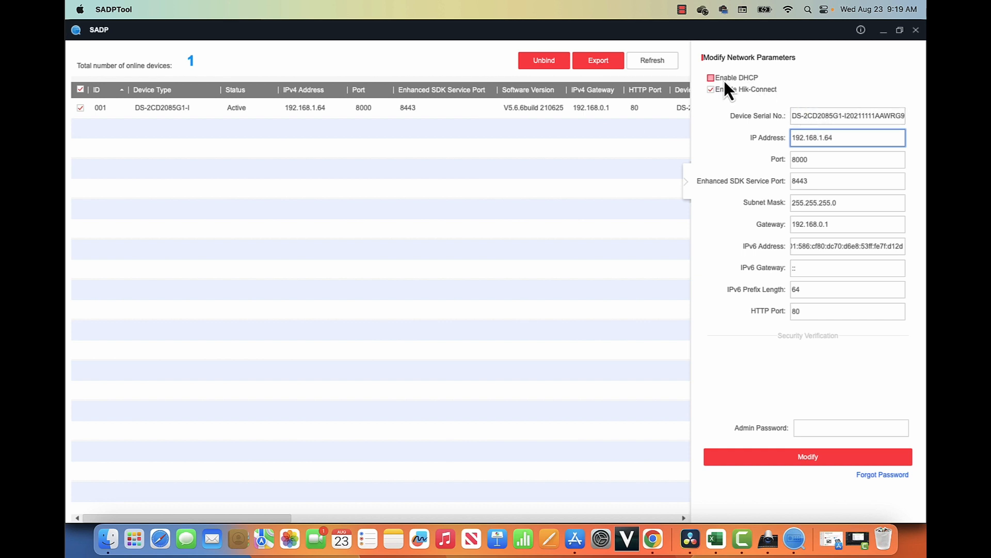
click(710, 78)
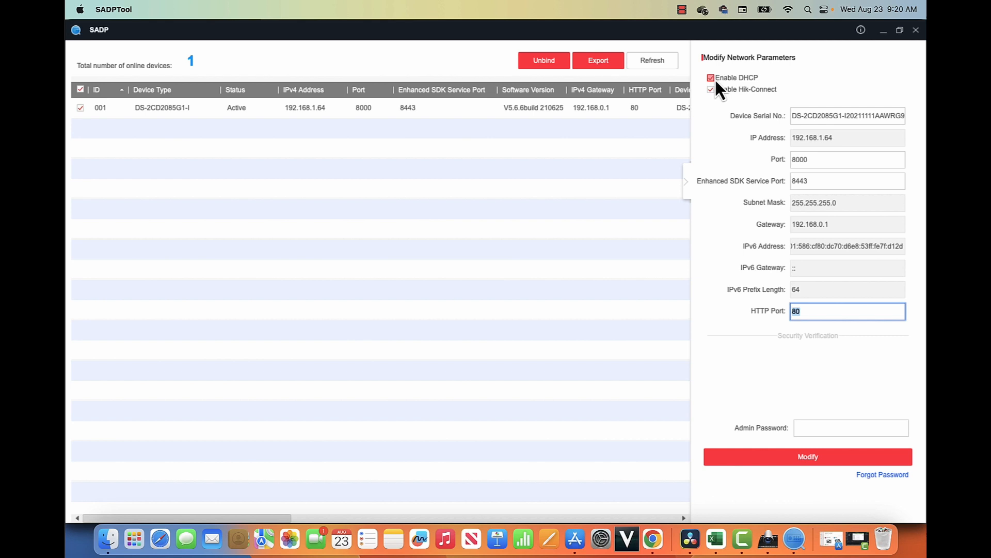
click(711, 78)
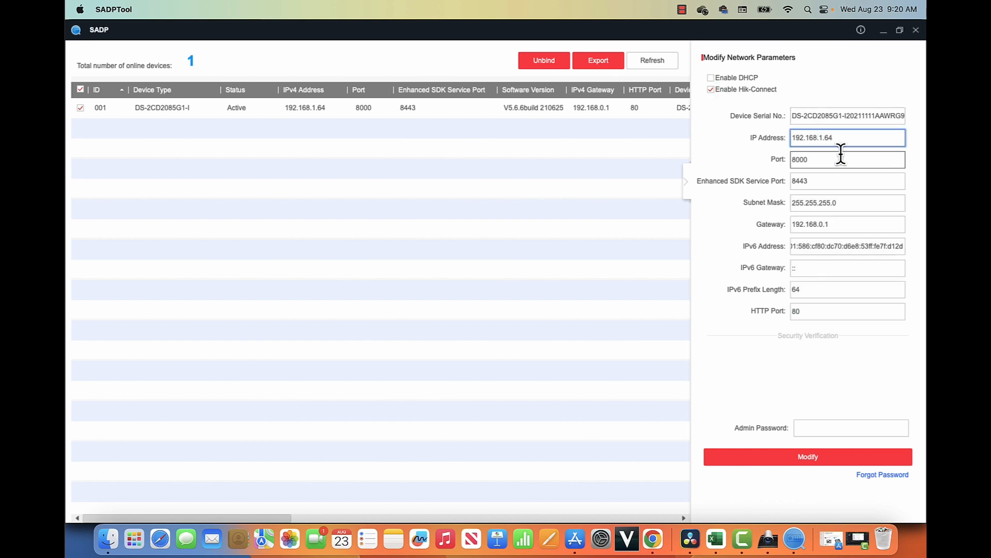
text(192.168.0.64)
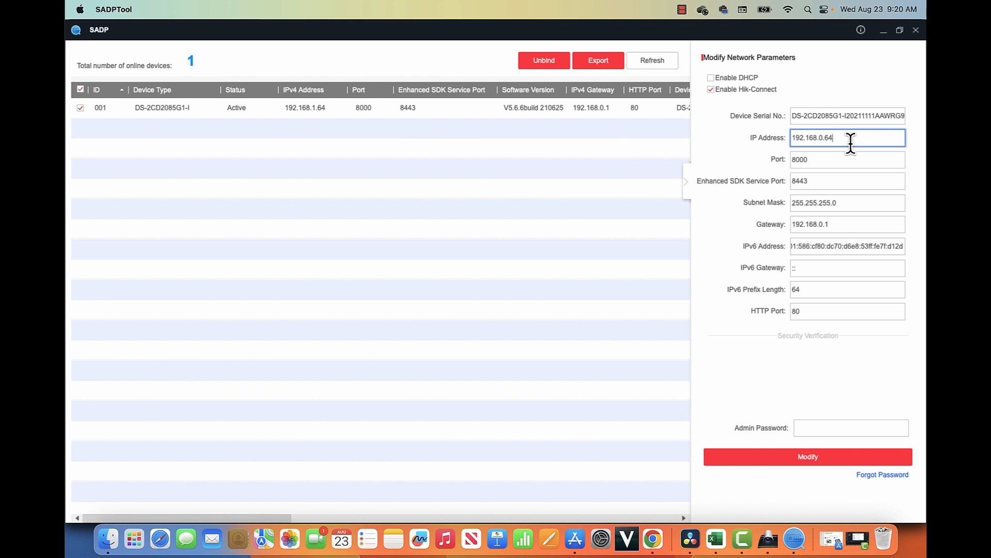
mouse_move(795, 144)
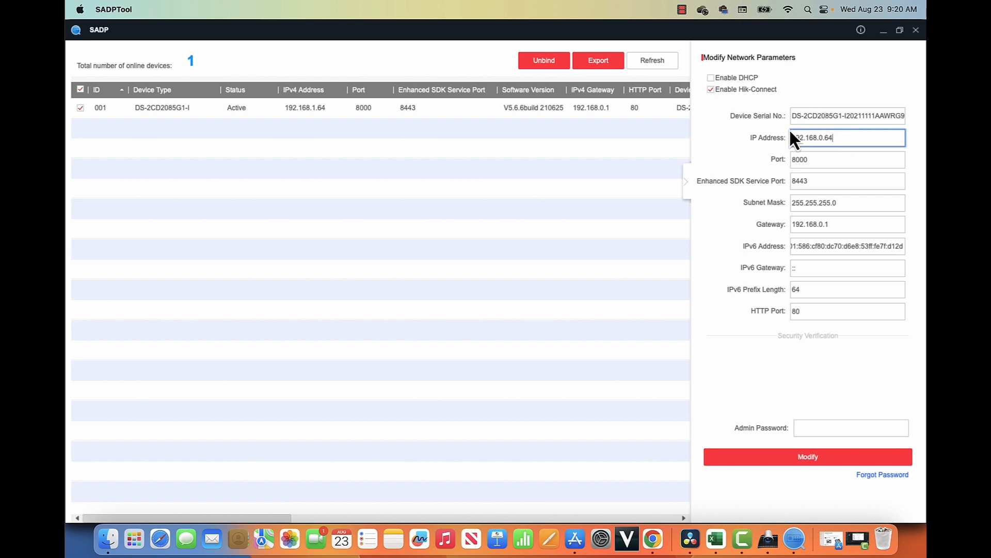
click(711, 77)
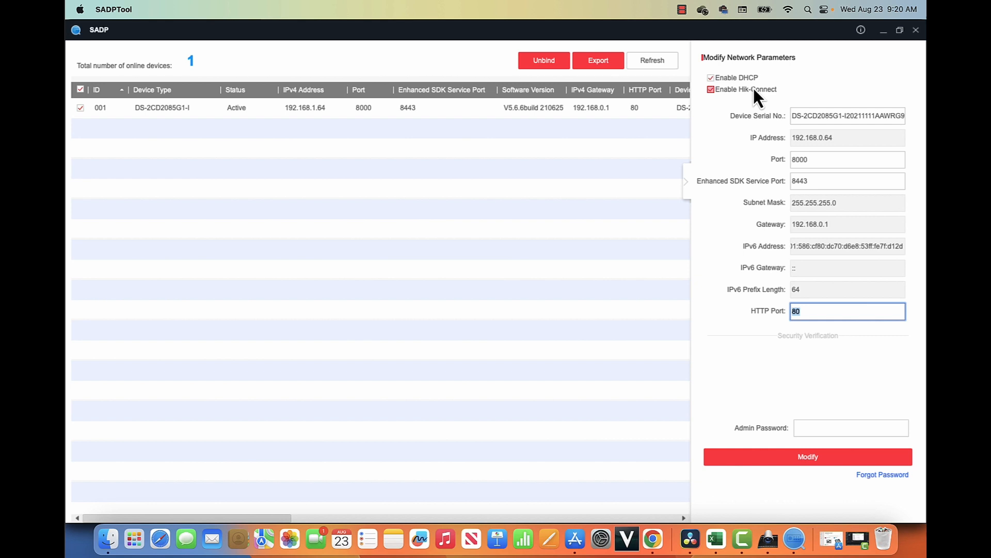
mouse_move(750, 93)
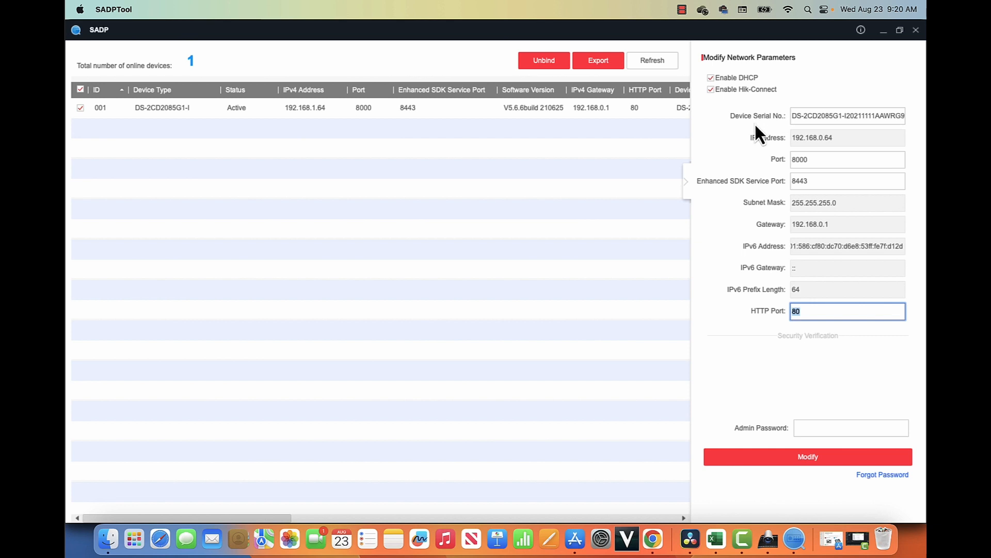
- Enter the admin password and apply the DHCP change, dismissing the 'Parameters modification completed' message
click(851, 428)
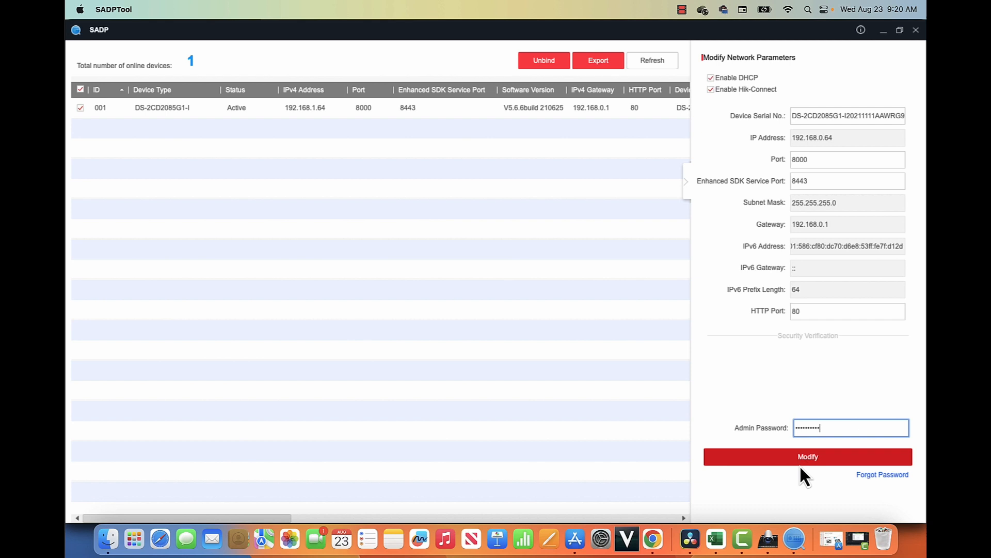
click(808, 456)
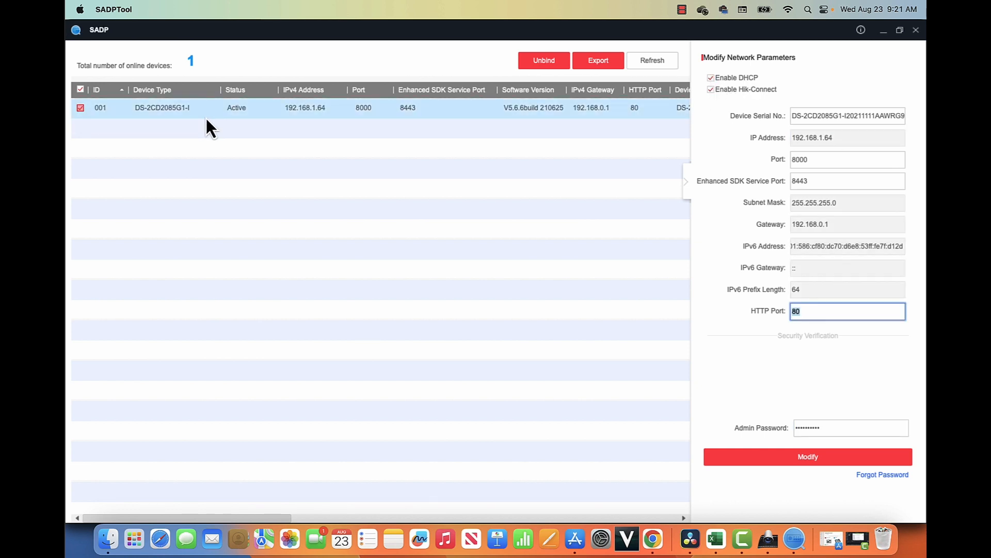
click(851, 427)
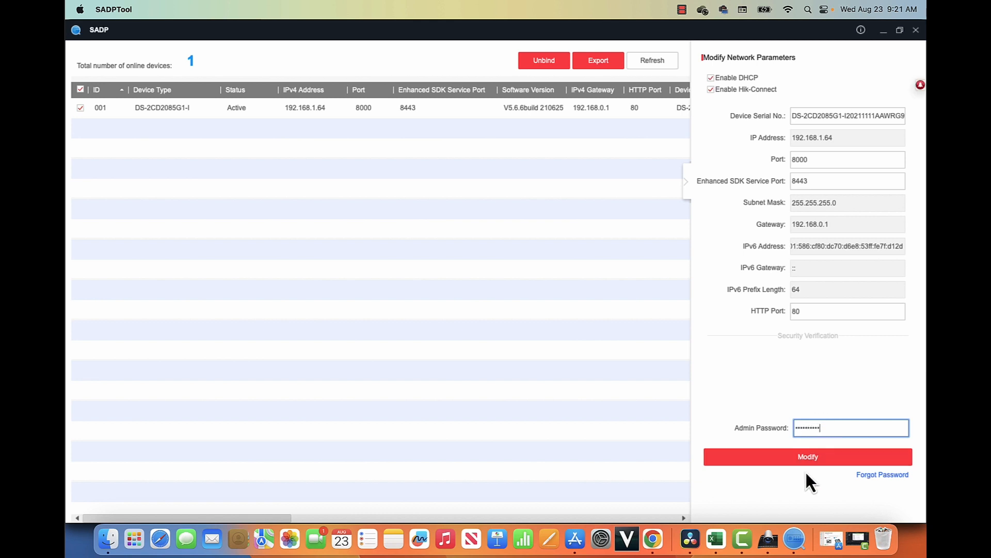
click(808, 457)
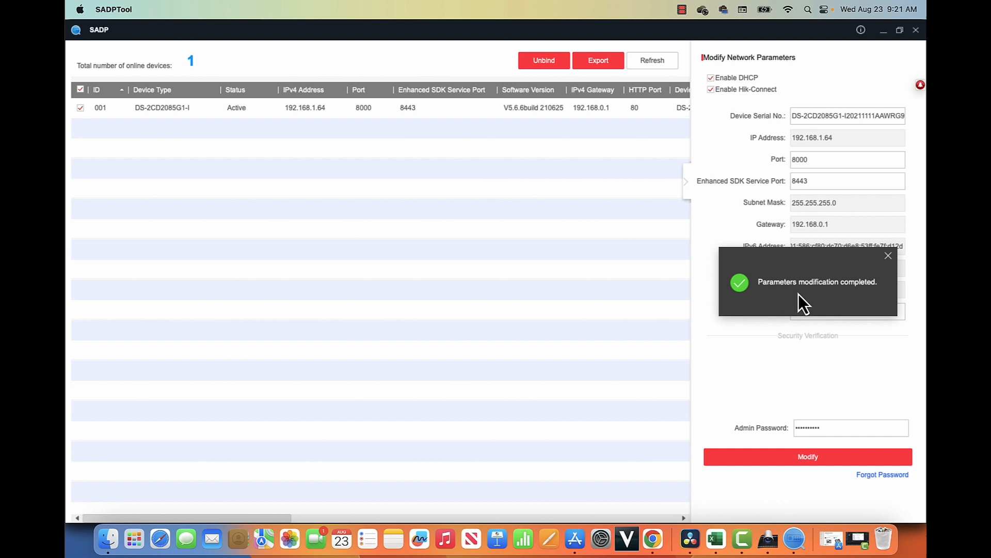
click(888, 256)
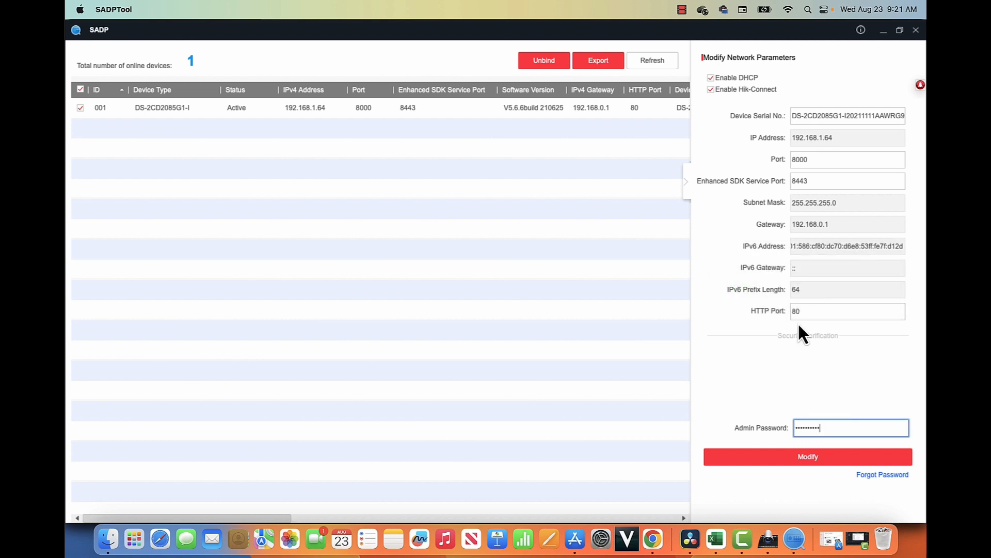
mouse_move(802, 363)
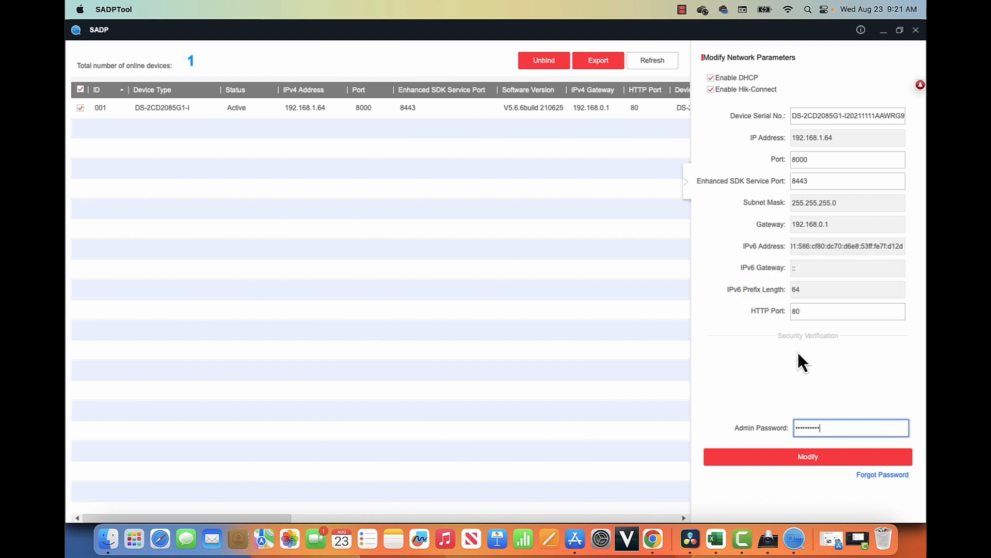
- Refresh the device list until the camera reappears at 192.168.0.225
click(653, 60)
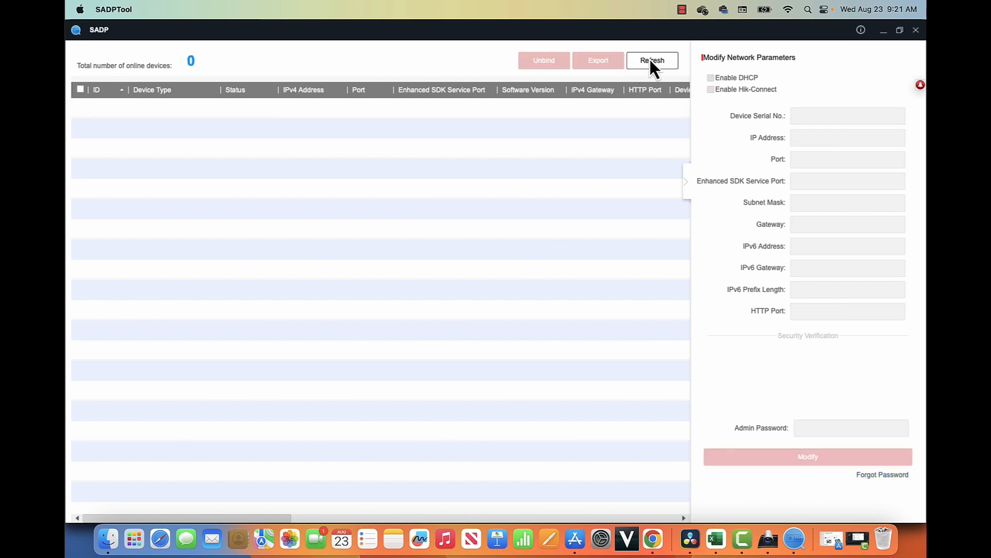
click(652, 60)
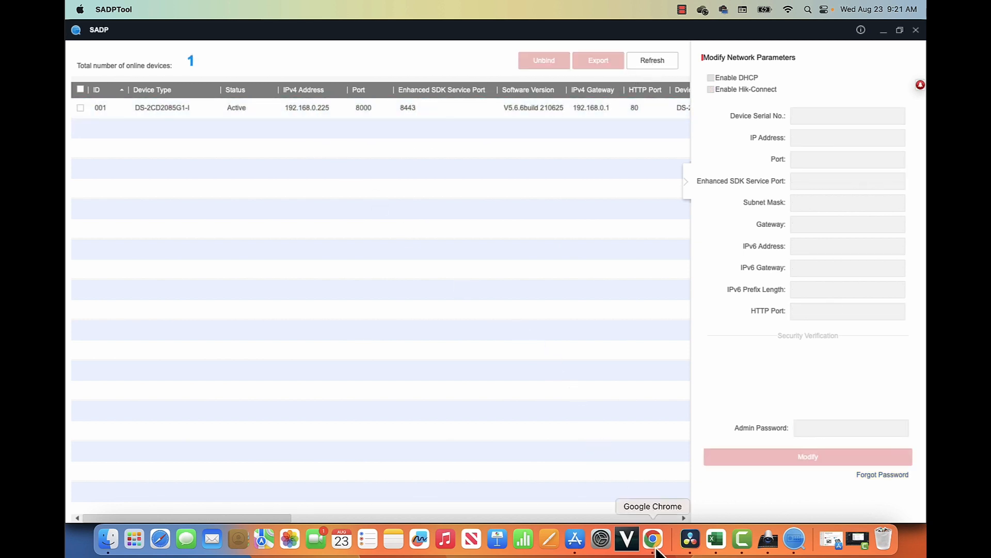
- Switch to Chrome and load the camera's login page at 192.168.0.225
click(653, 539)
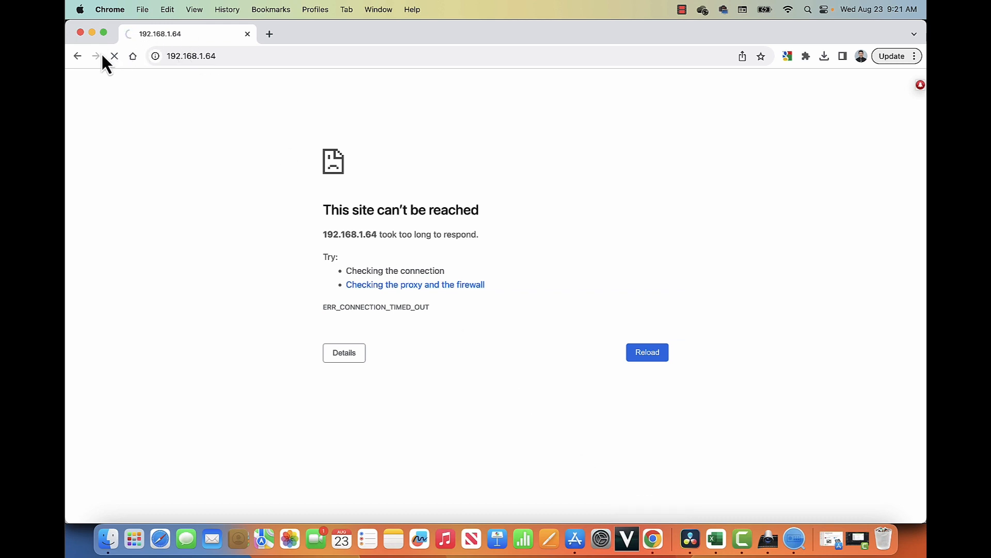
click(204, 56)
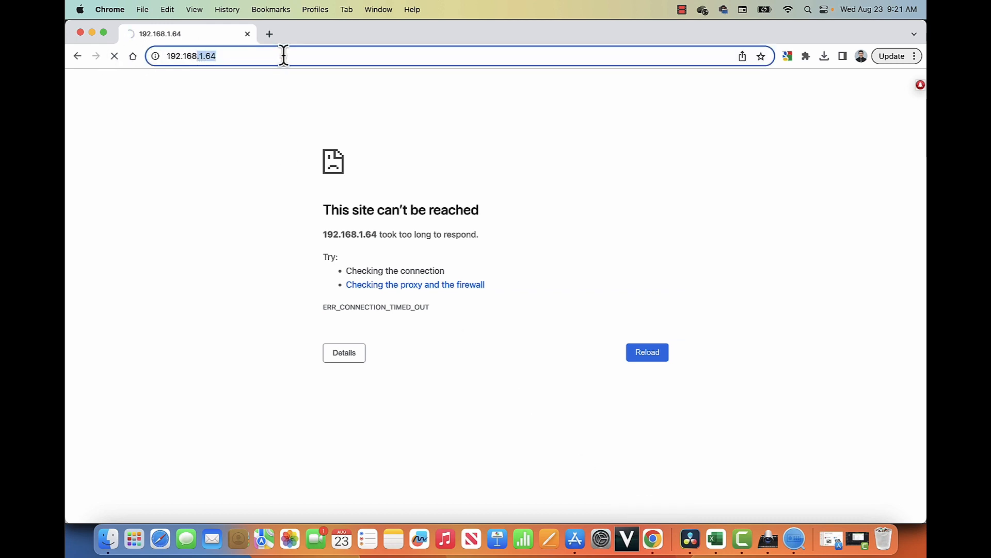
text(192.168.0.225)
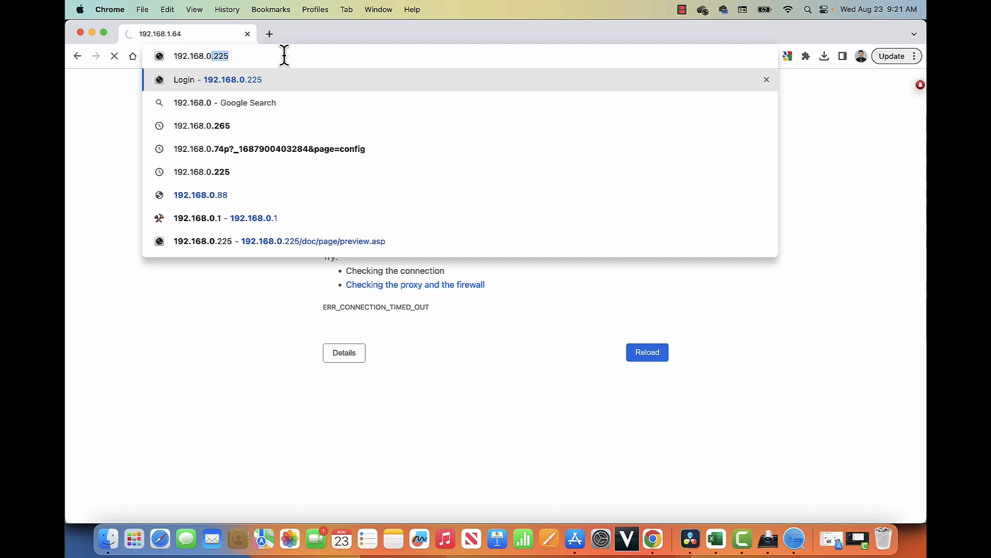
click(217, 79)
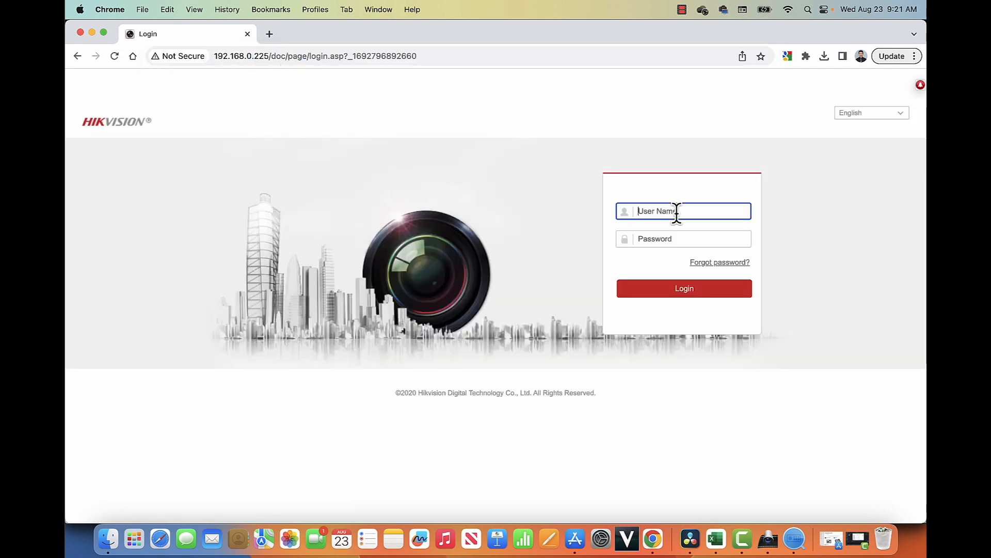
- Log in as admin with the password and start the live video stream
text(admin)
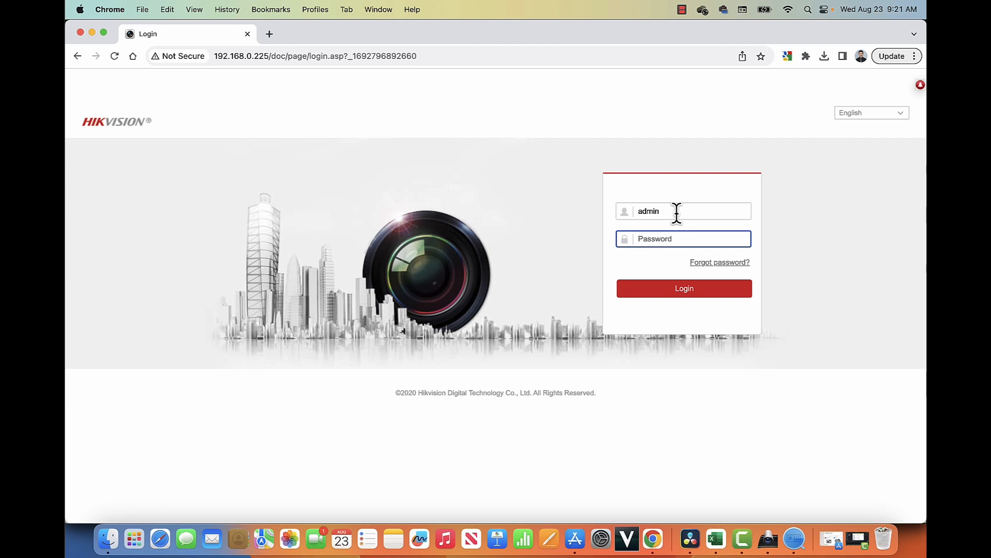
text(password)
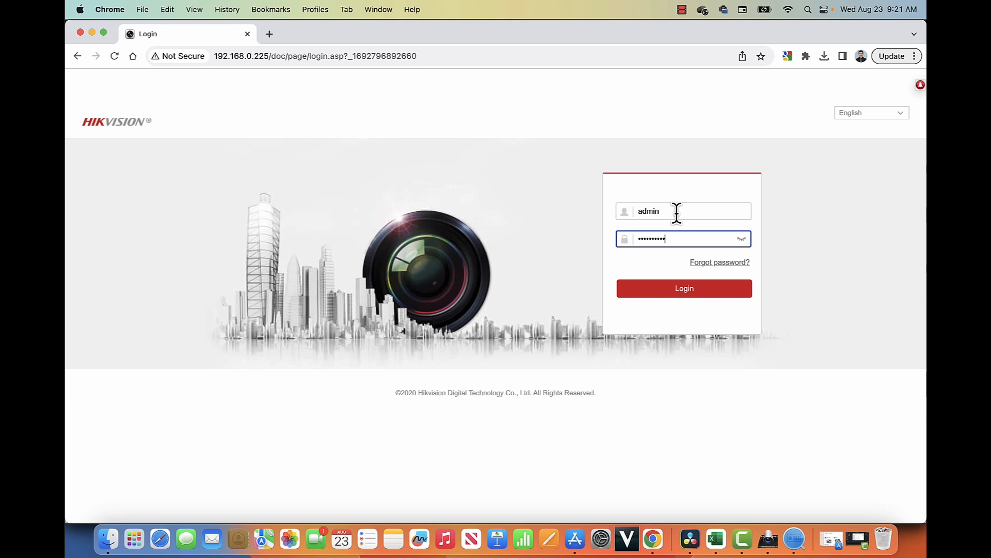
click(684, 289)
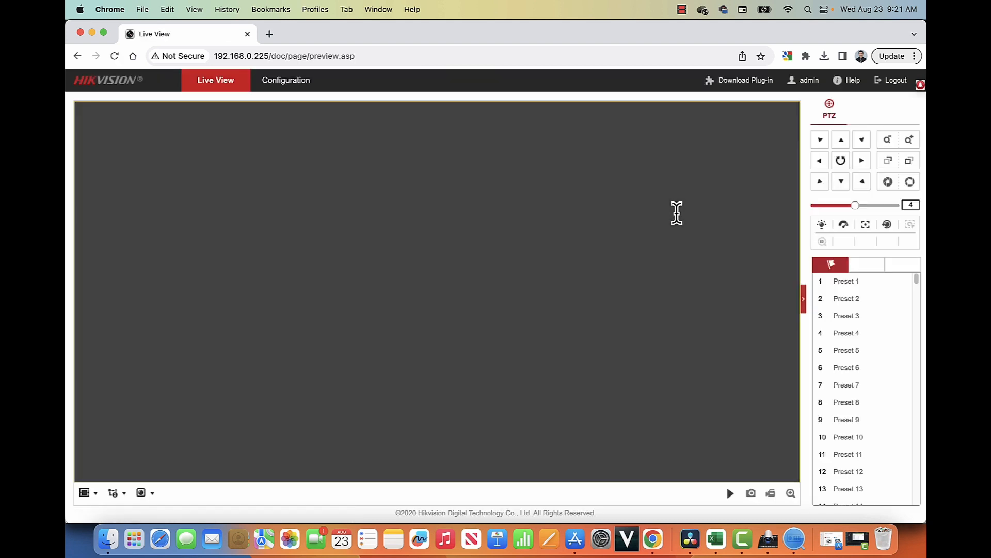
click(729, 493)
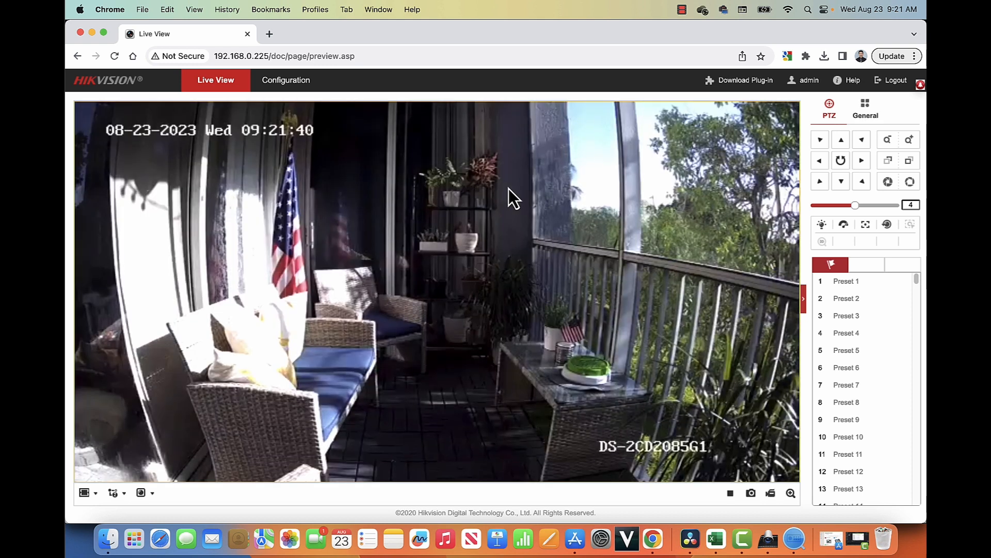